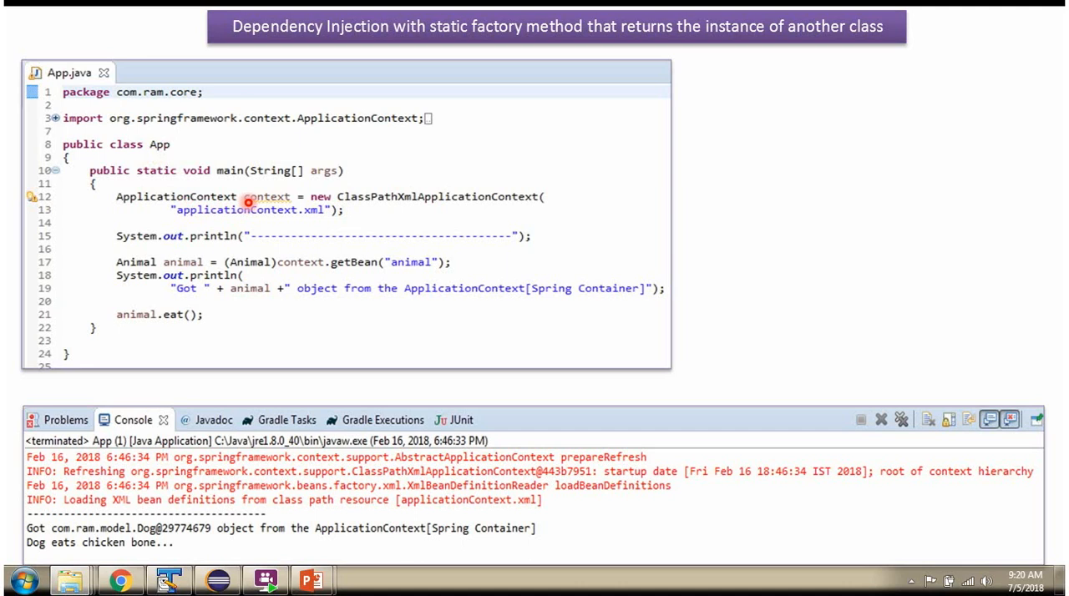
mouse_move(270, 204)
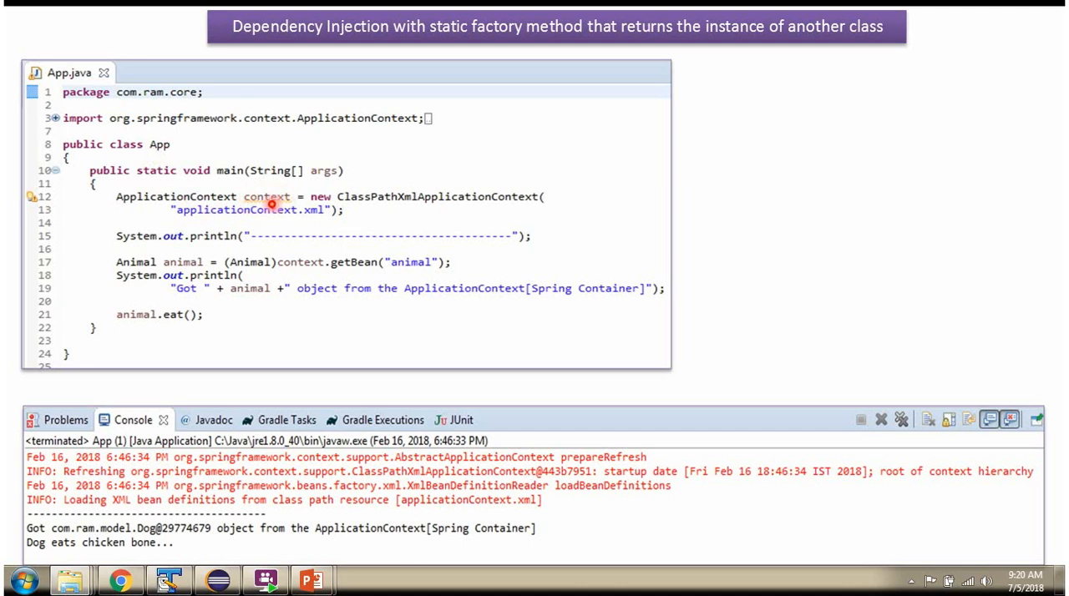
mouse_move(311, 221)
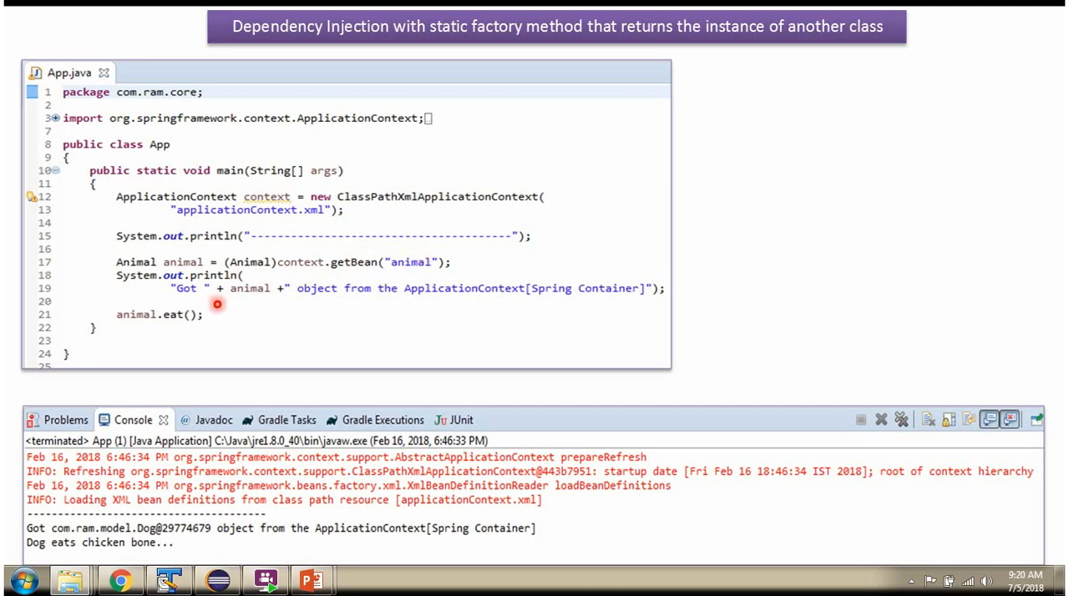
mouse_move(243, 304)
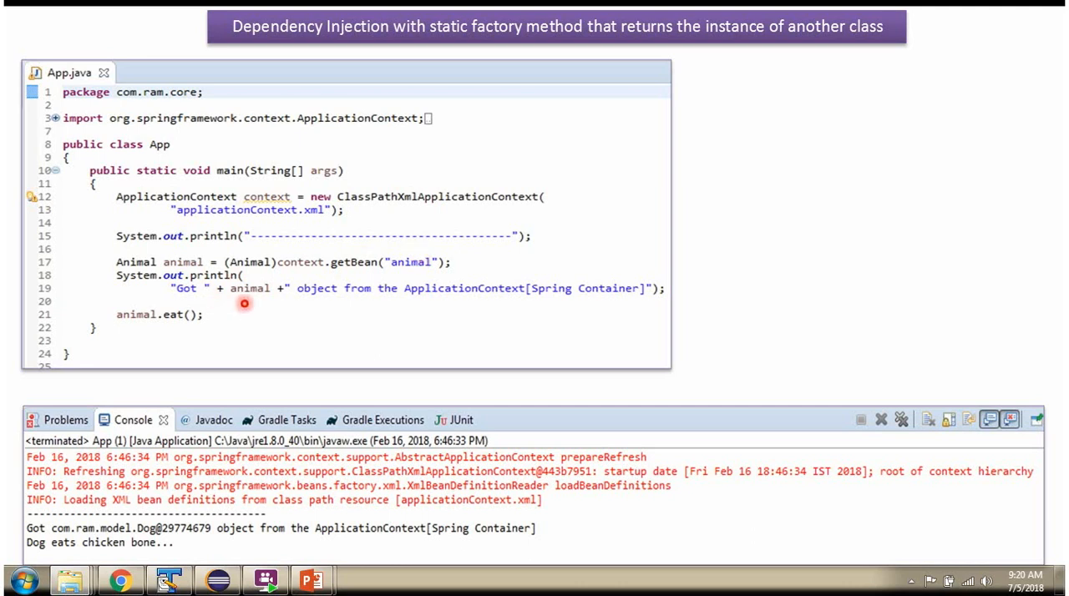
mouse_move(181, 326)
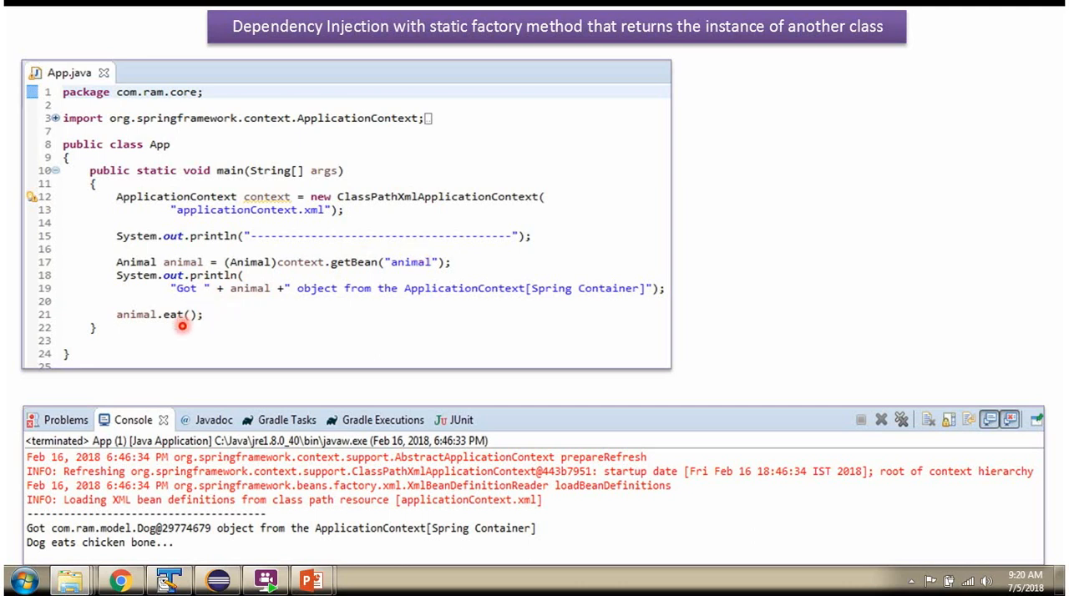